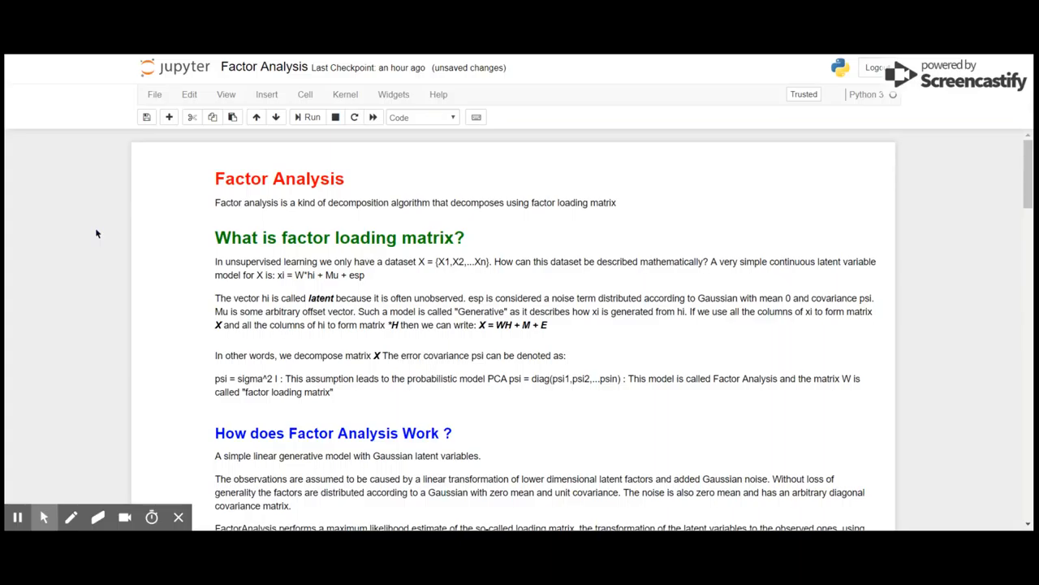
pyautogui.moveTo(716, 279)
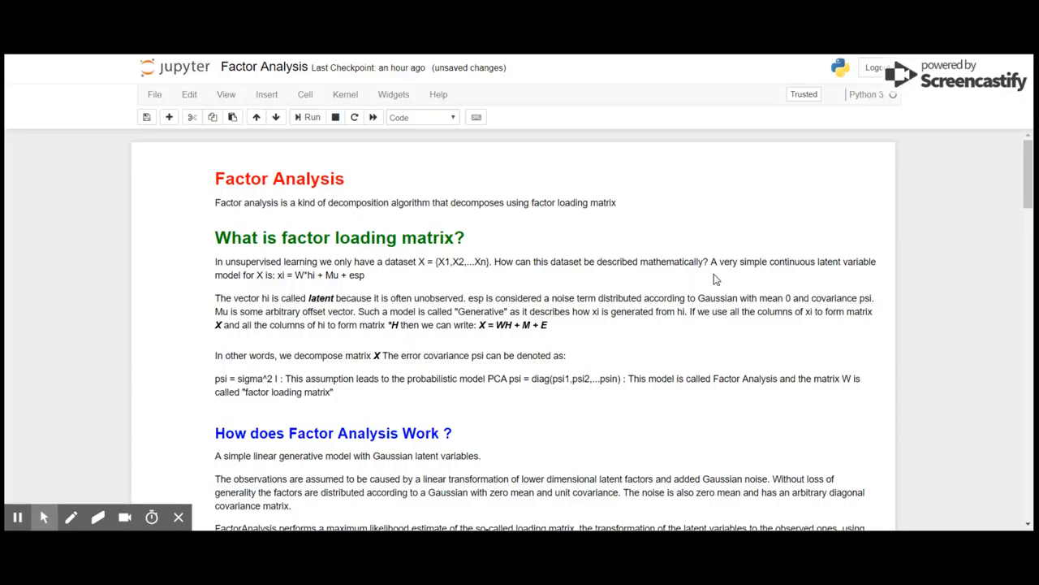
pyautogui.moveTo(959, 432)
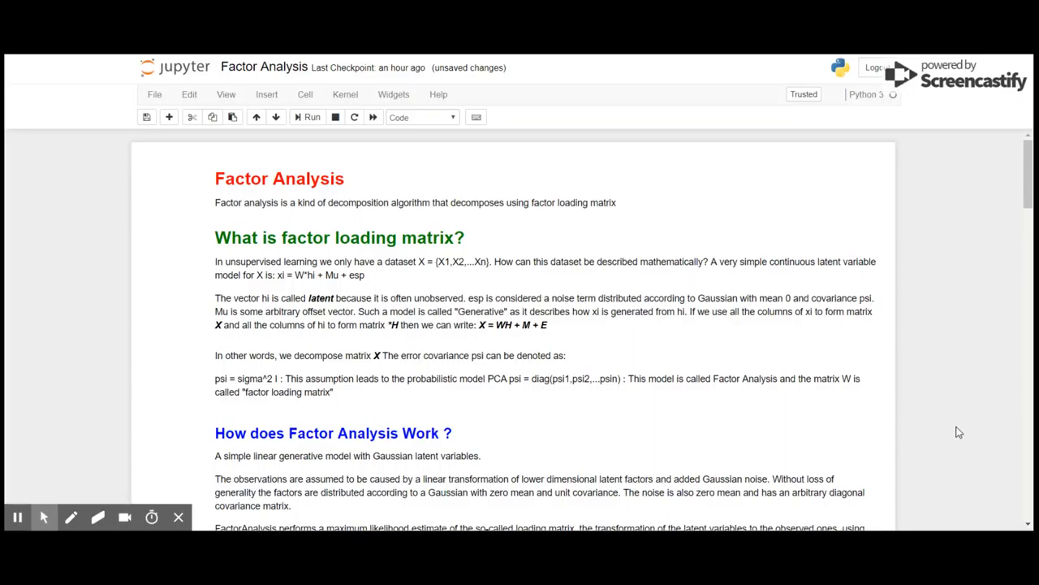
# Browse the notebook and select the Olivetti faces introduction cell.
pyautogui.scroll(-3)
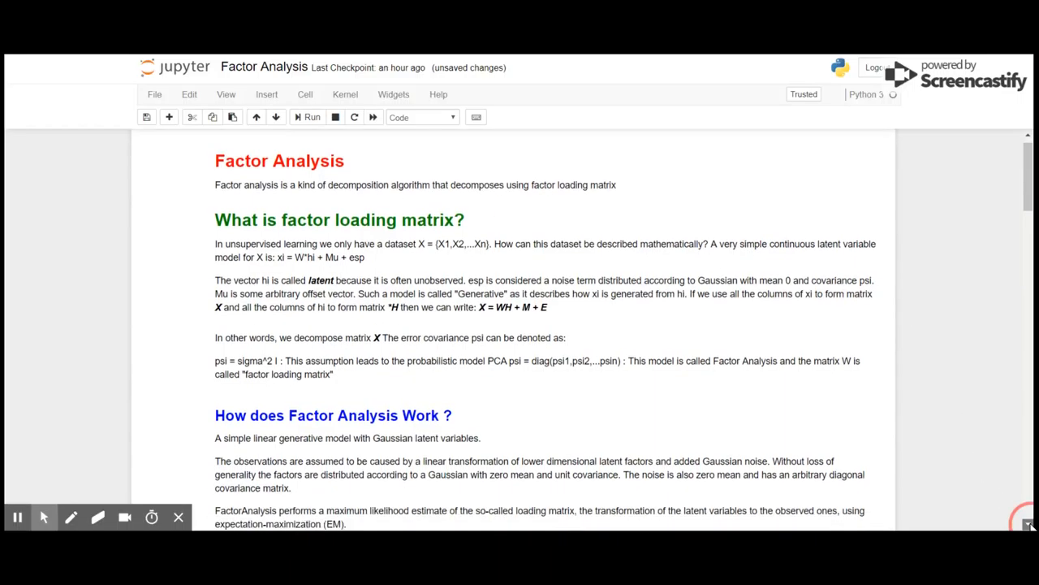
pyautogui.scroll(-3)
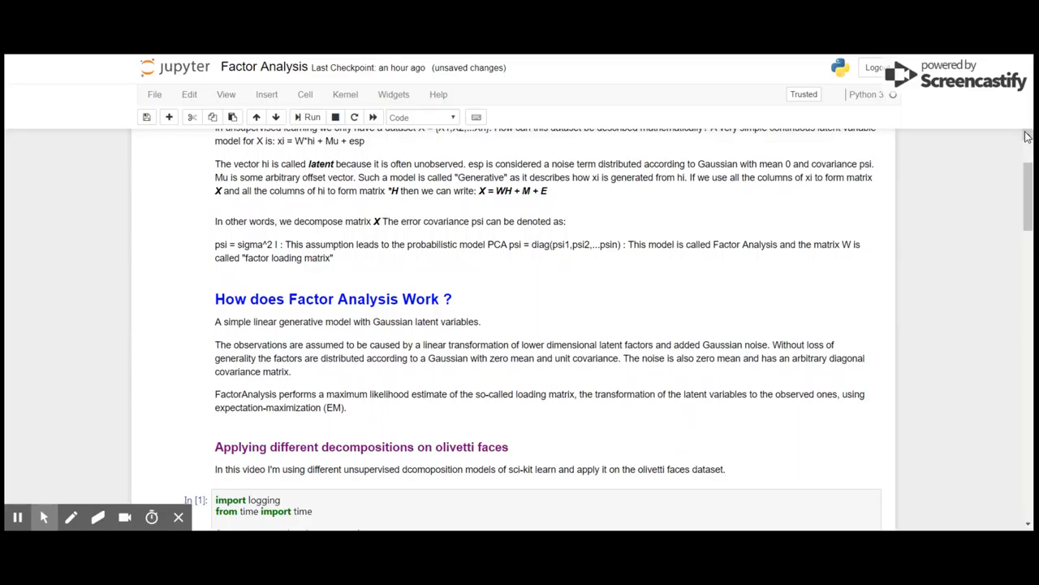
pyautogui.scroll(3)
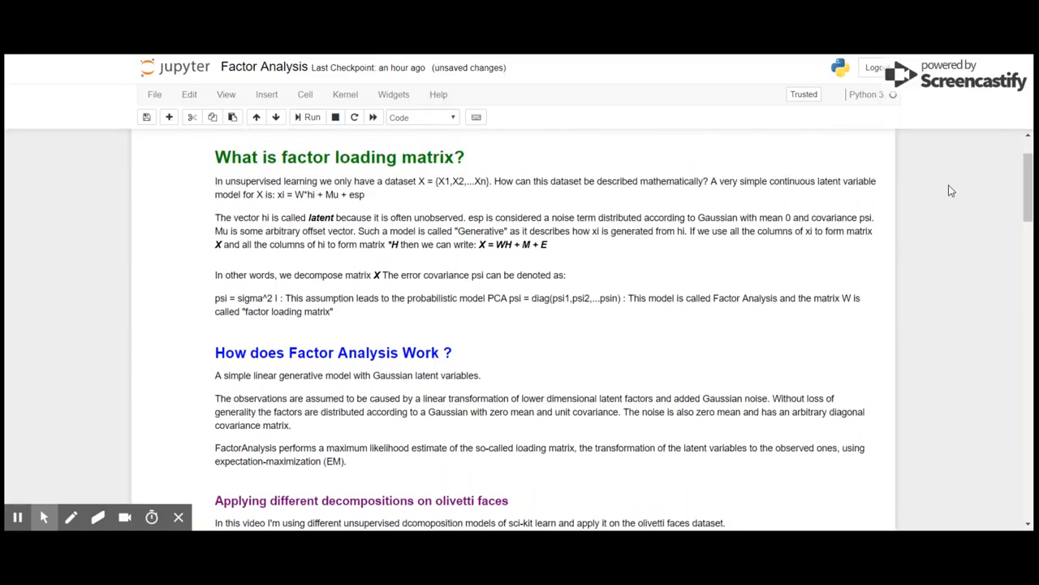
pyautogui.moveTo(924, 214)
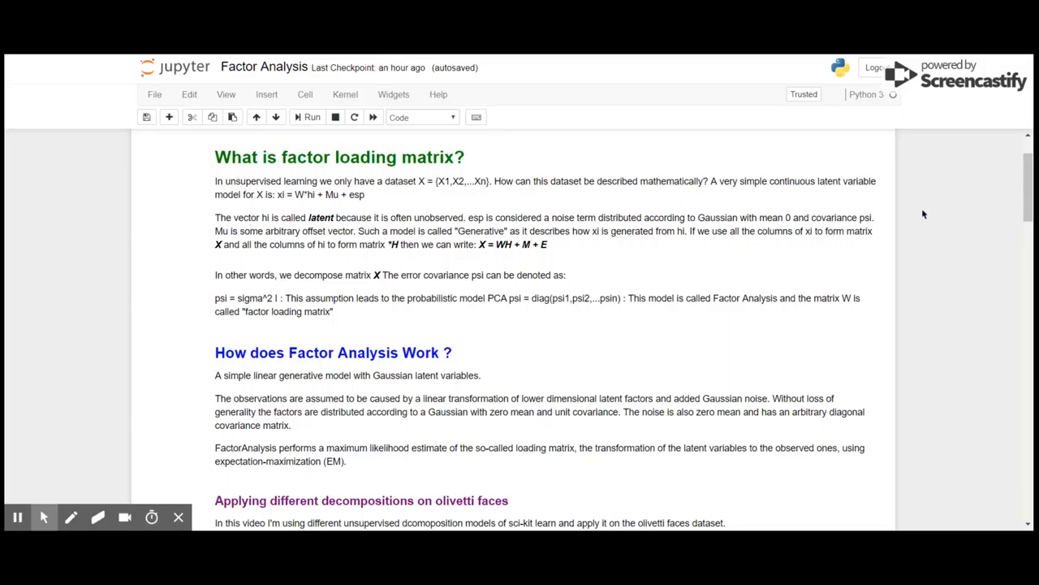
pyautogui.scroll(-3)
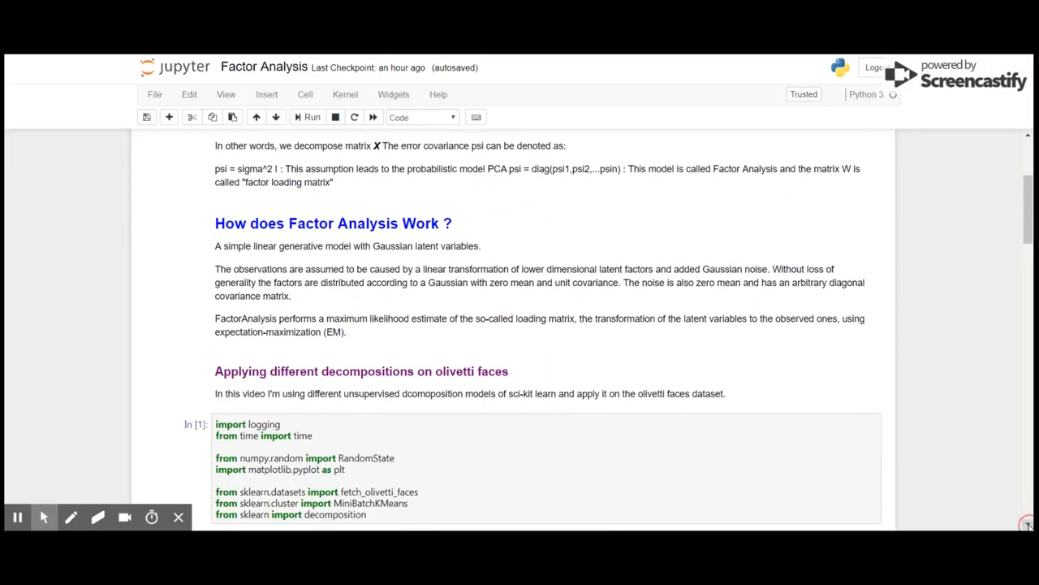
pyautogui.scroll(-3)
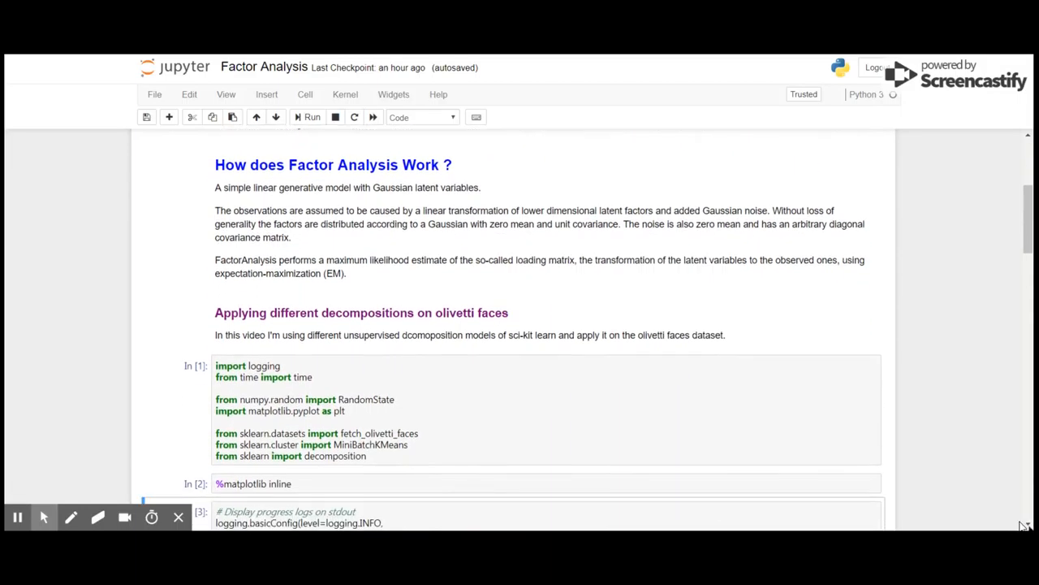
pyautogui.moveTo(183, 225)
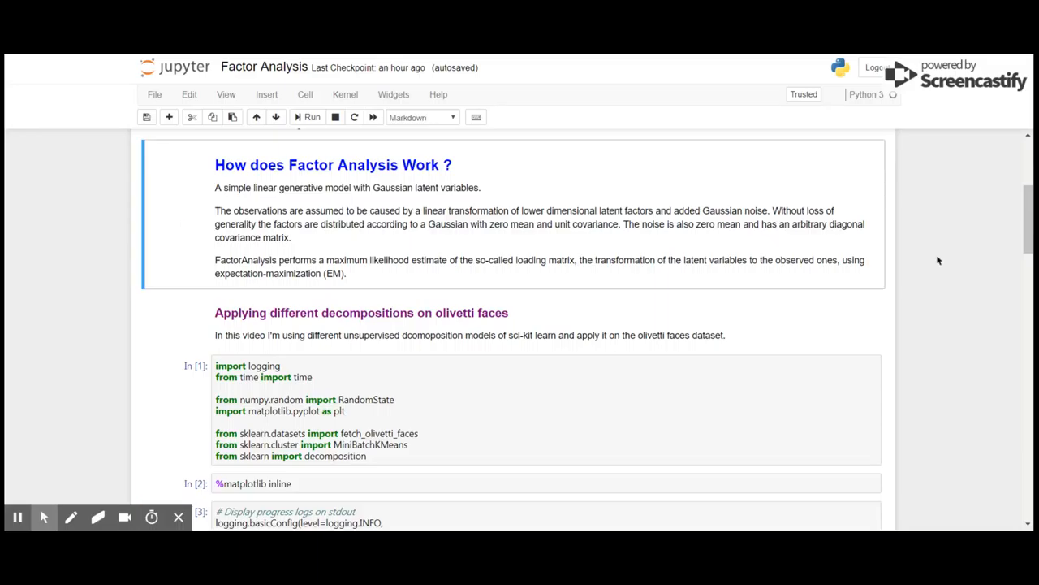
pyautogui.moveTo(579, 286)
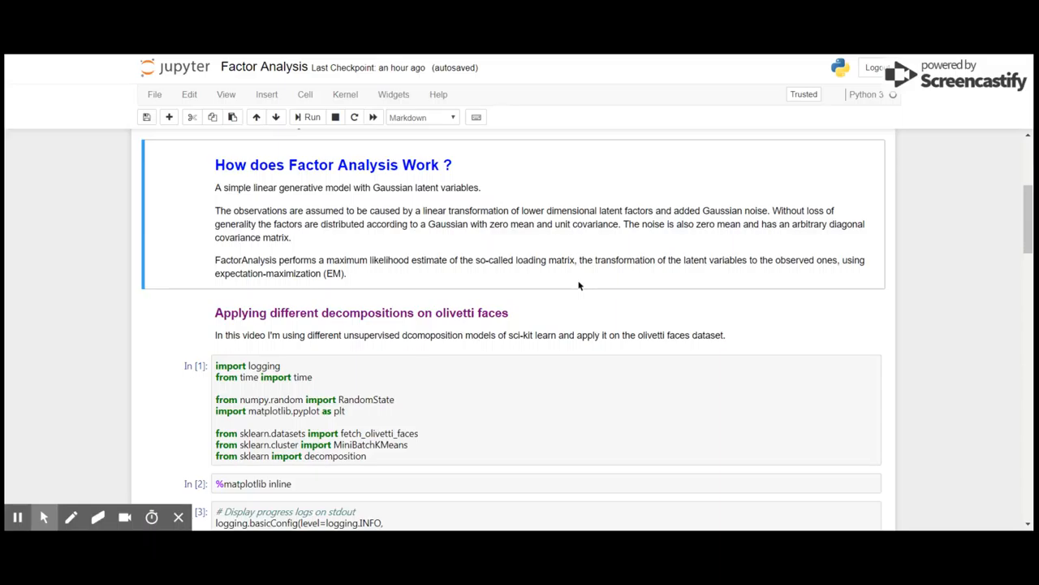
pyautogui.moveTo(375, 291)
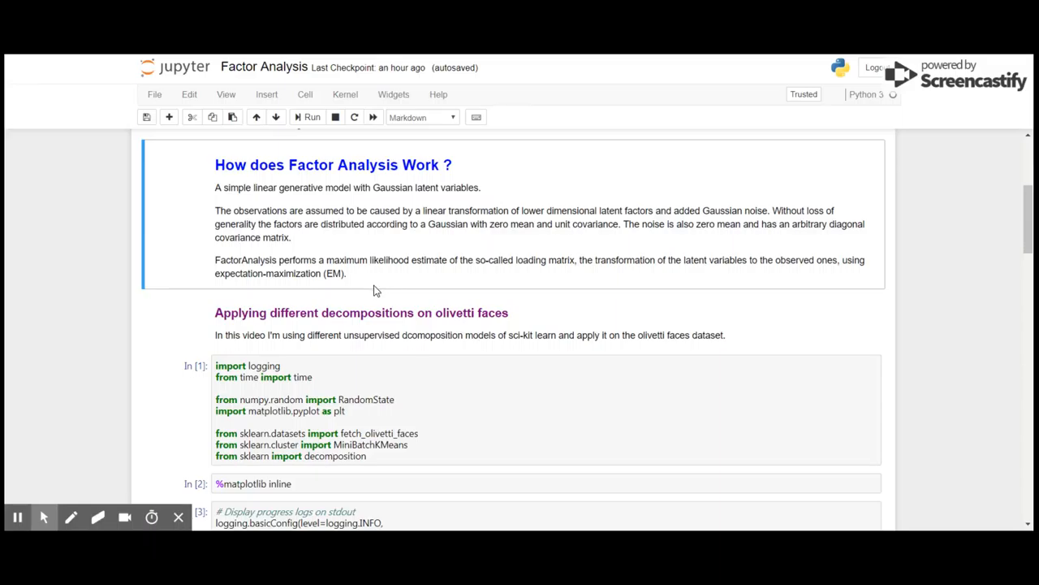
pyautogui.moveTo(298, 284)
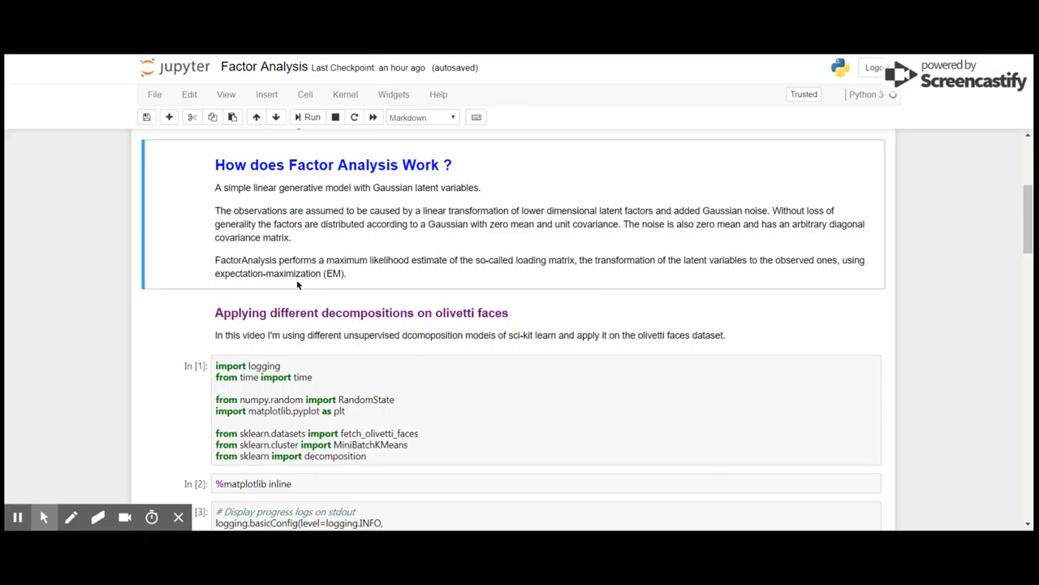
pyautogui.moveTo(286, 329)
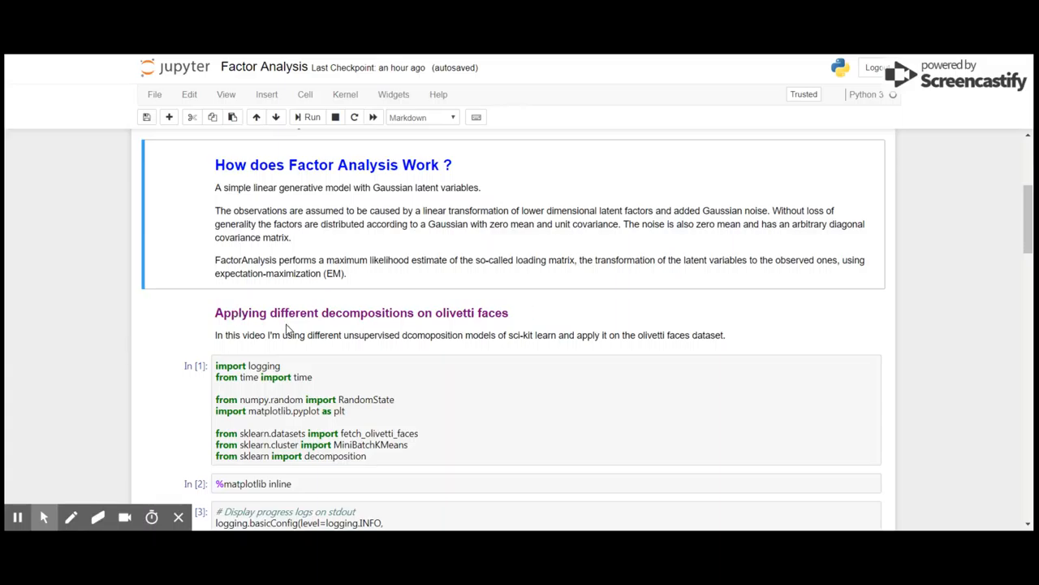
pyautogui.click(285, 323)
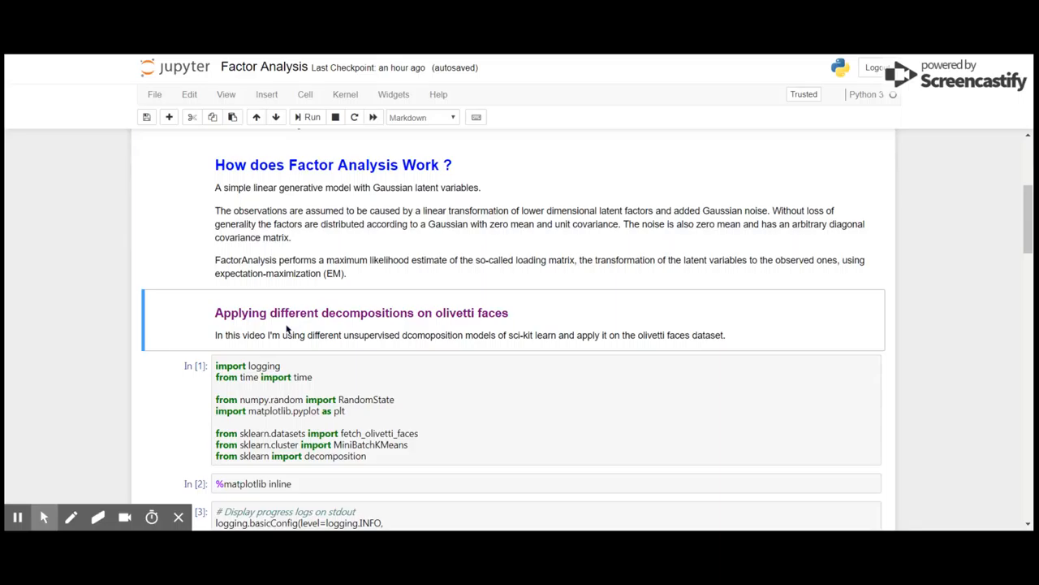
pyautogui.moveTo(92, 69)
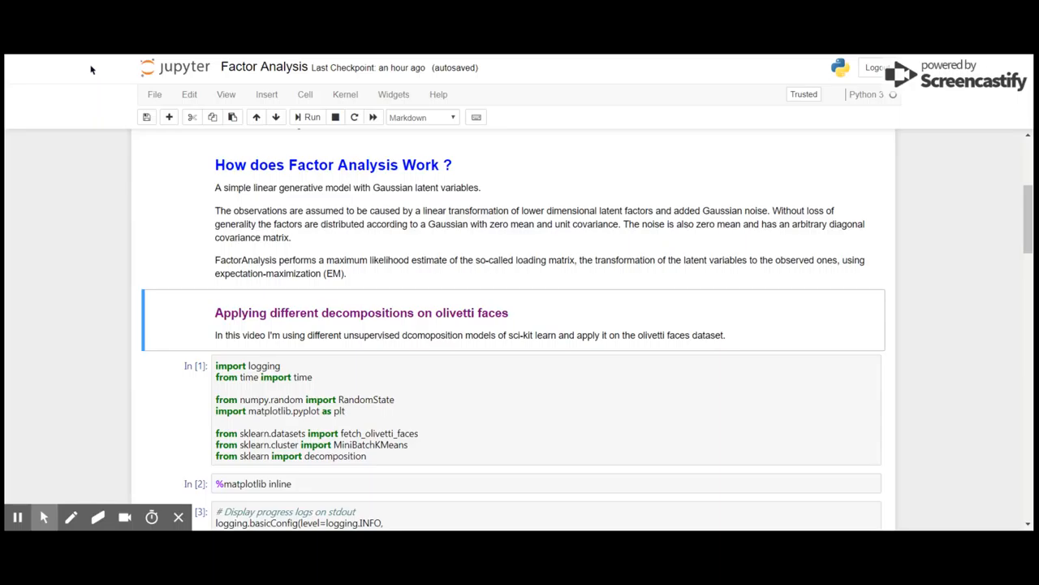
pyautogui.moveTo(397, 350)
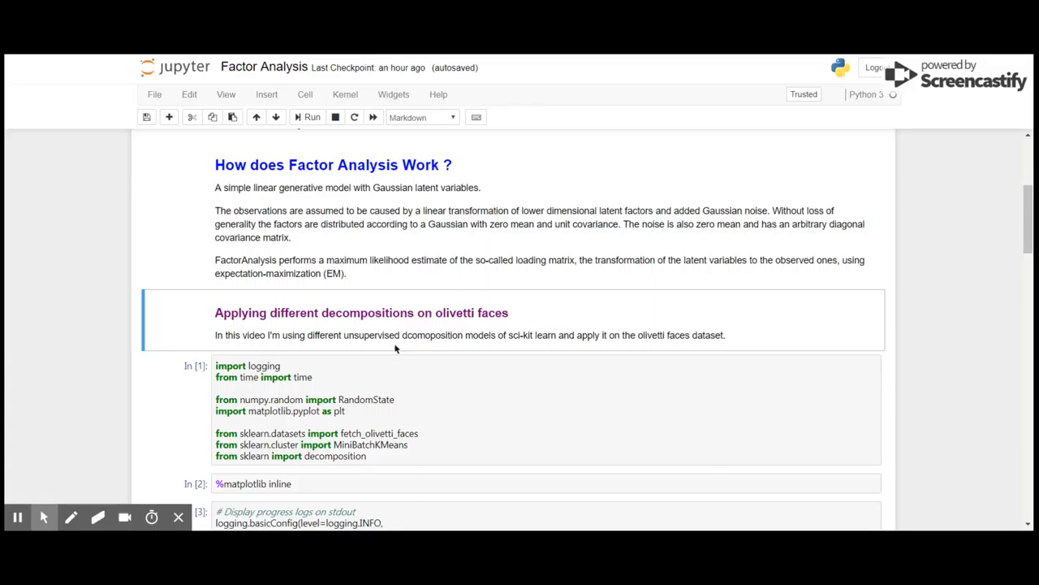
# Review the estimators list and reach the extraction-time log ending in FactorAnalysis's ConvergenceWarning.
pyautogui.scroll(-3)
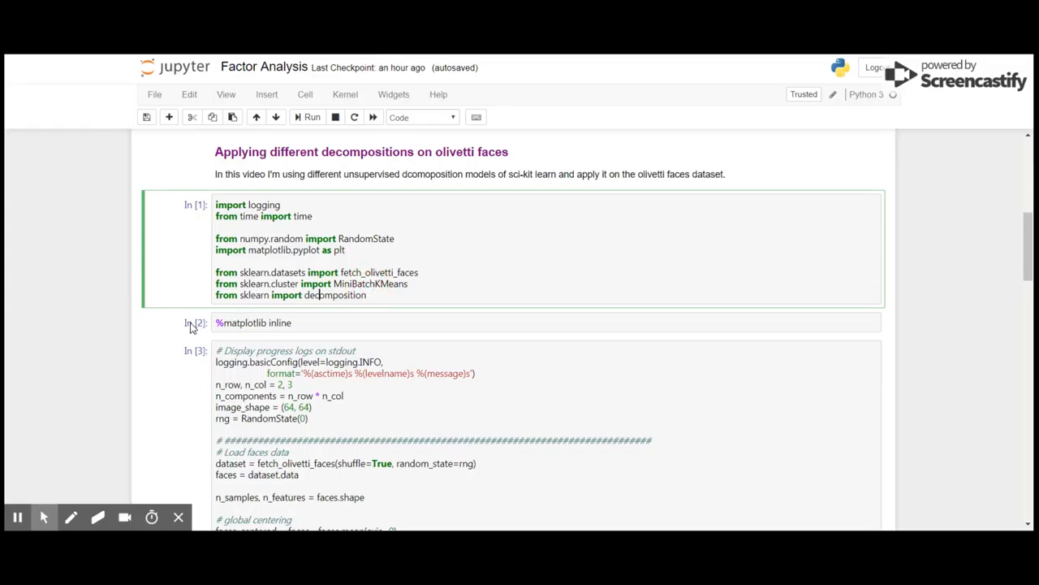
pyautogui.scroll(-3)
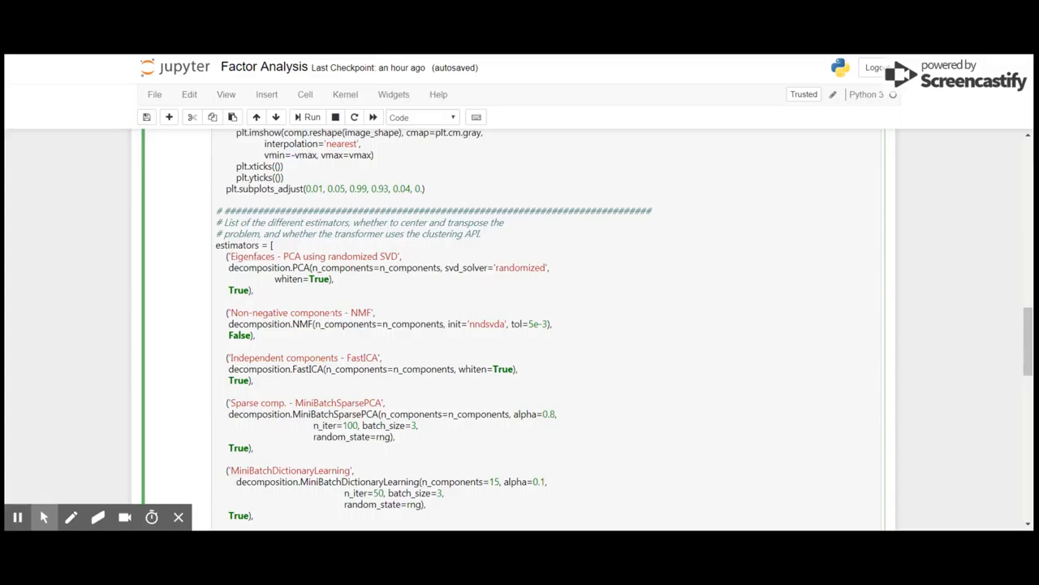
pyautogui.click(290, 358)
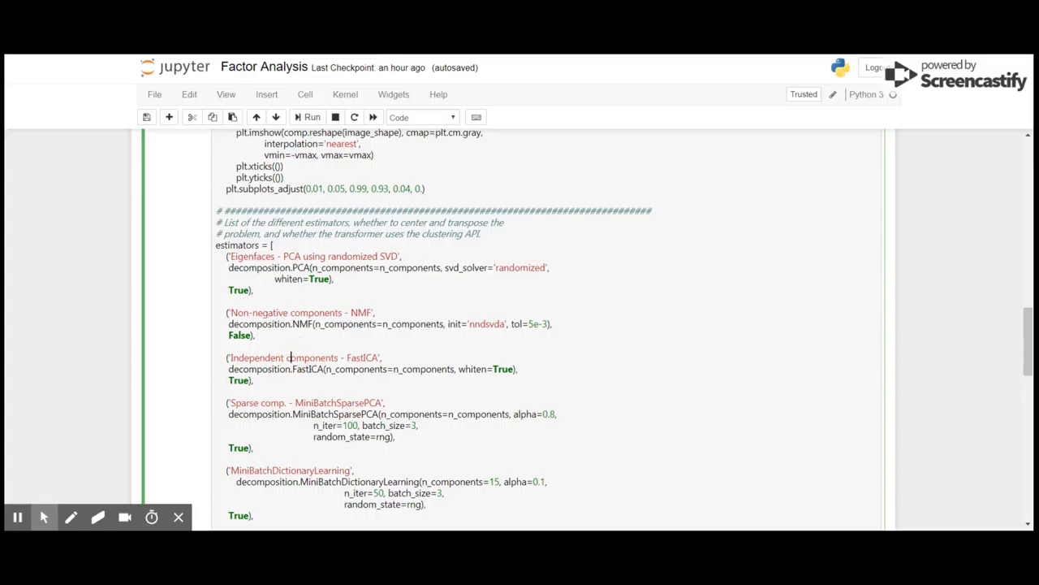
pyautogui.scroll(-3)
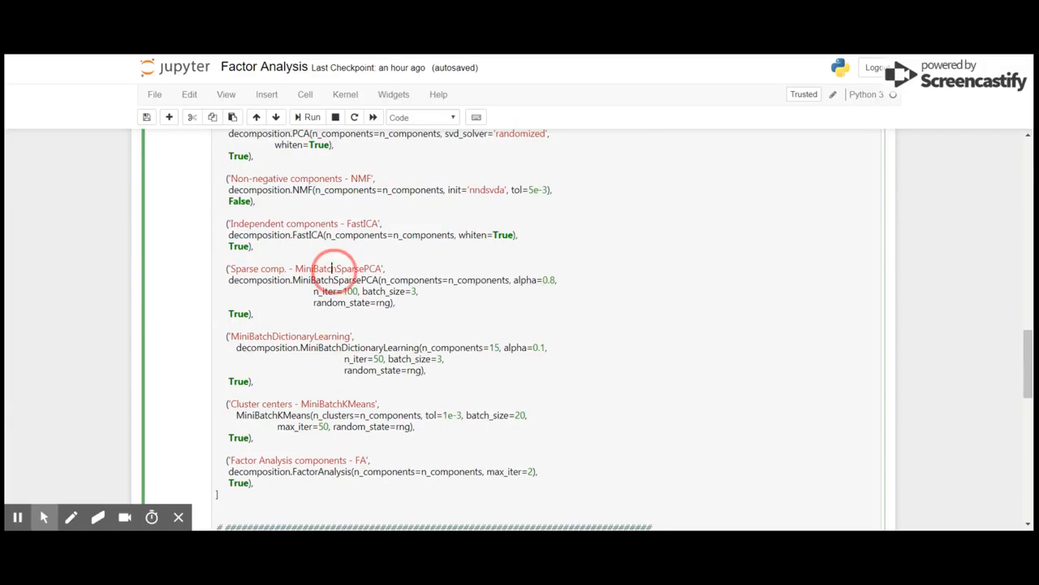
pyautogui.moveTo(310, 337)
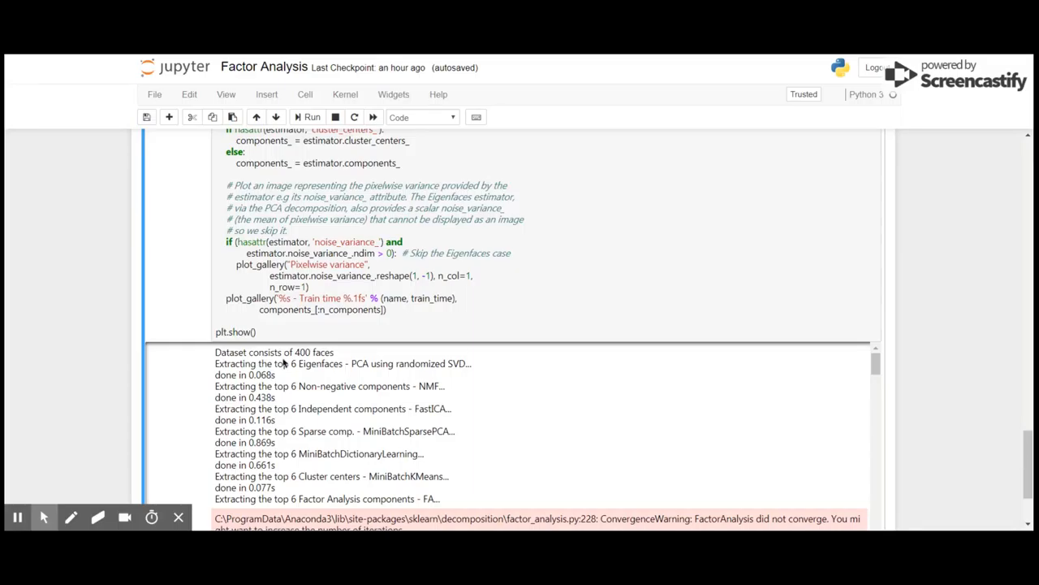
pyautogui.moveTo(378, 379)
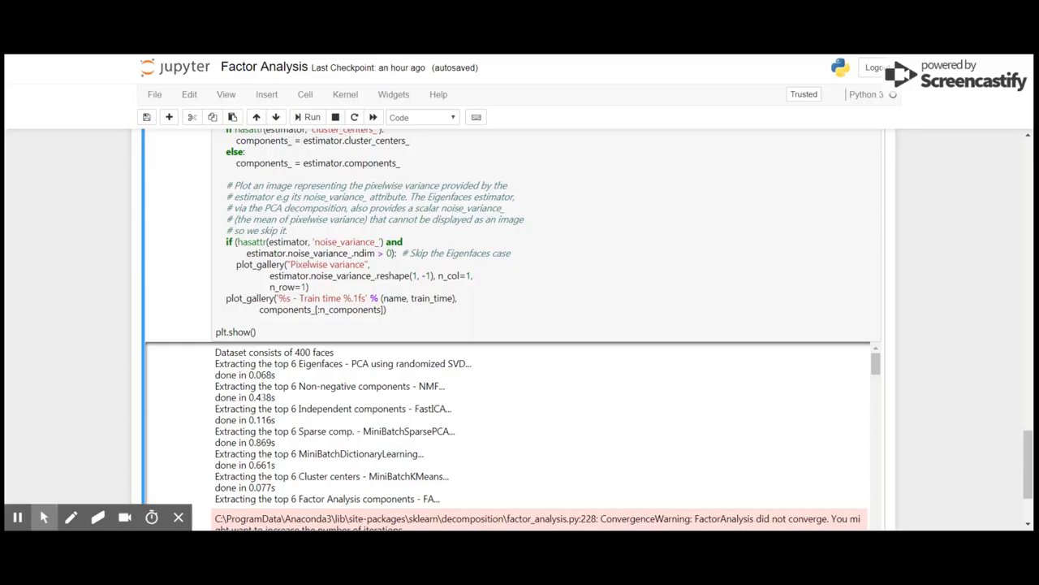
pyautogui.moveTo(262, 398)
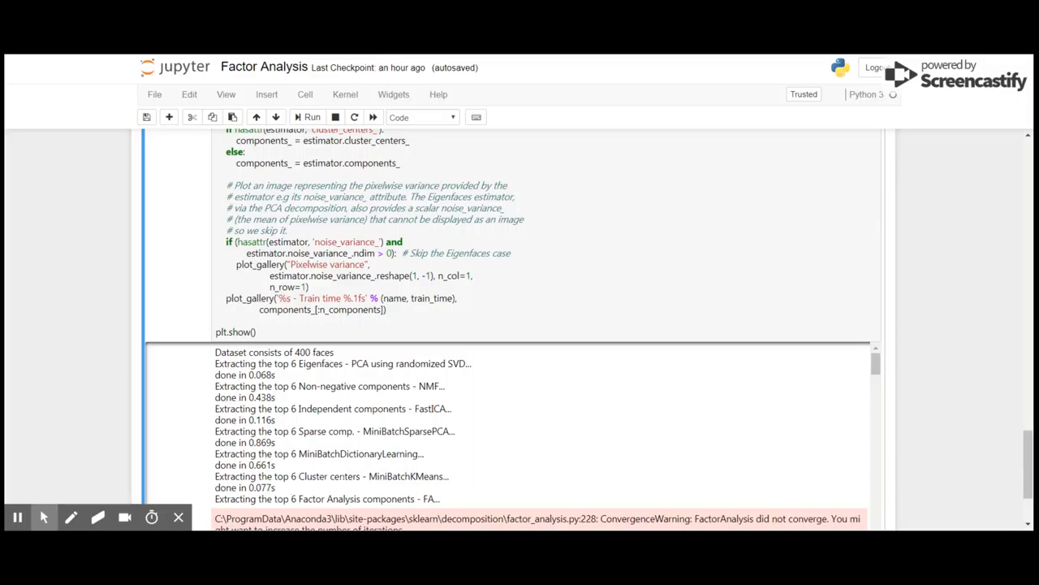
# Scroll past the log text to the six-image 'First centered Olivetti faces' gallery.
pyautogui.scroll(-3)
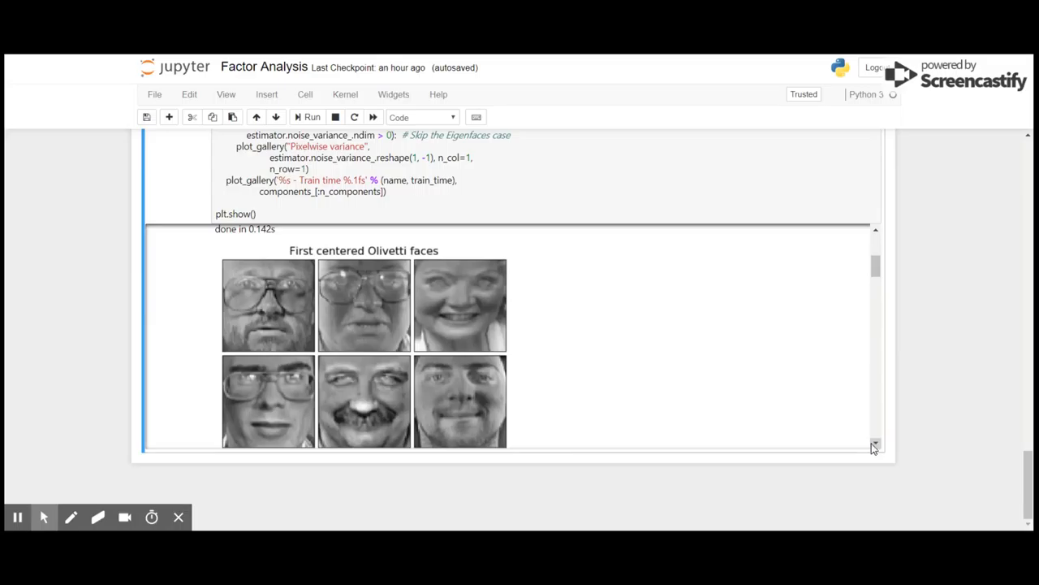
# Scroll past the Eigenfaces, sparse and dictionary galleries to 'Factor Analysis components - FA'.
pyautogui.scroll(-3)
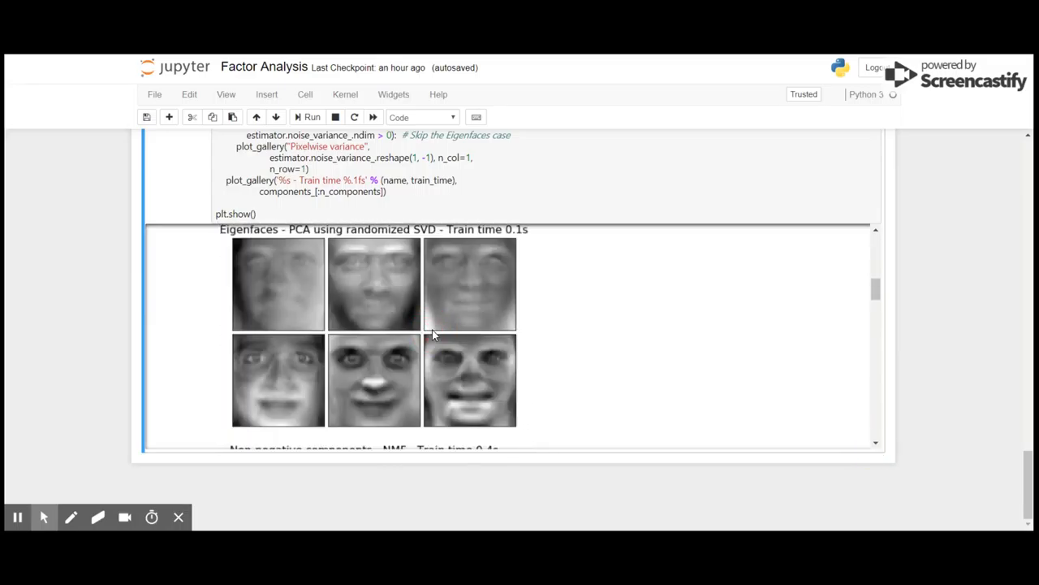
pyautogui.moveTo(870, 442)
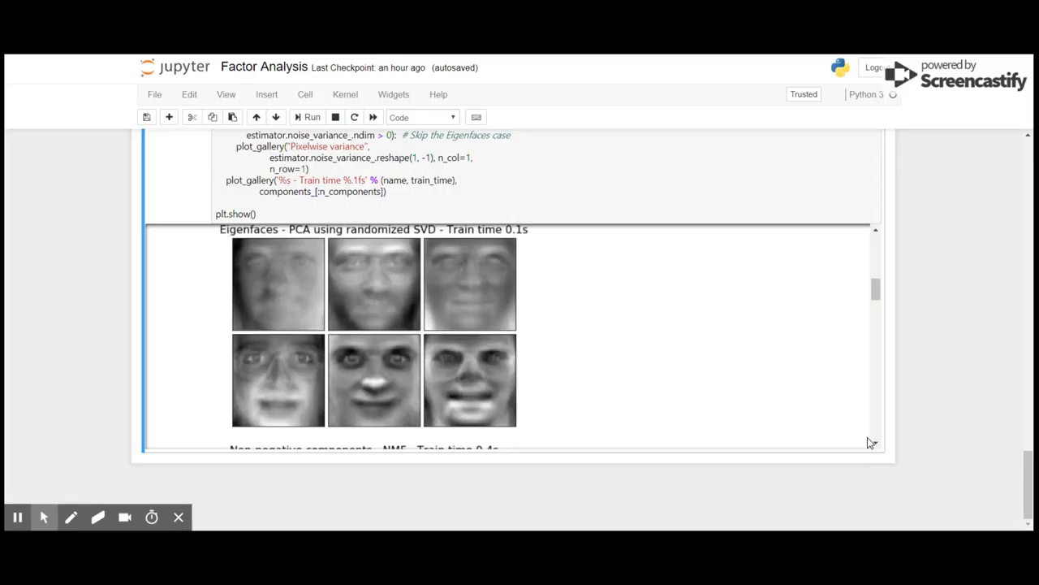
pyautogui.scroll(-3)
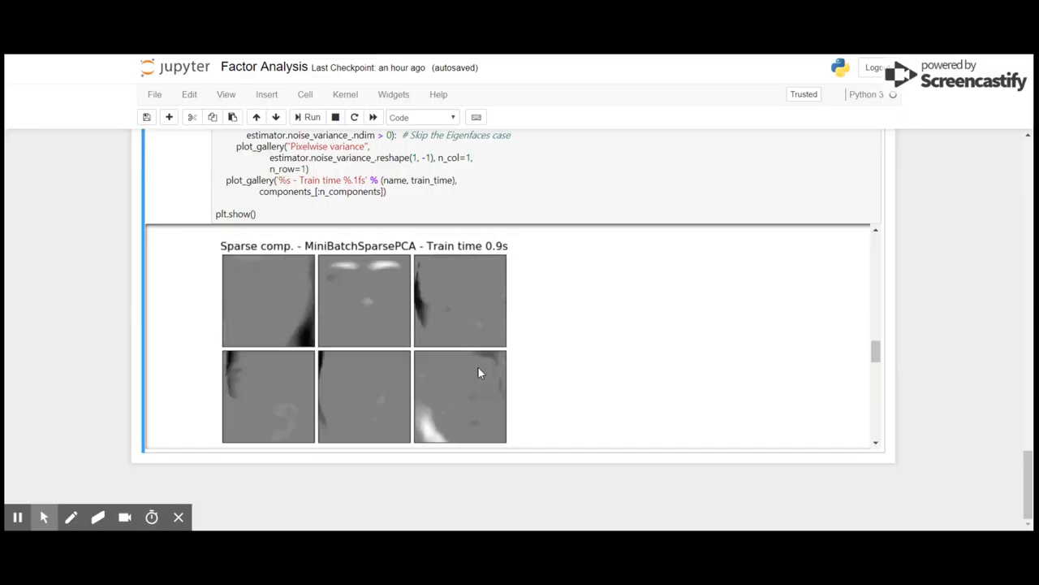
pyautogui.scroll(-3)
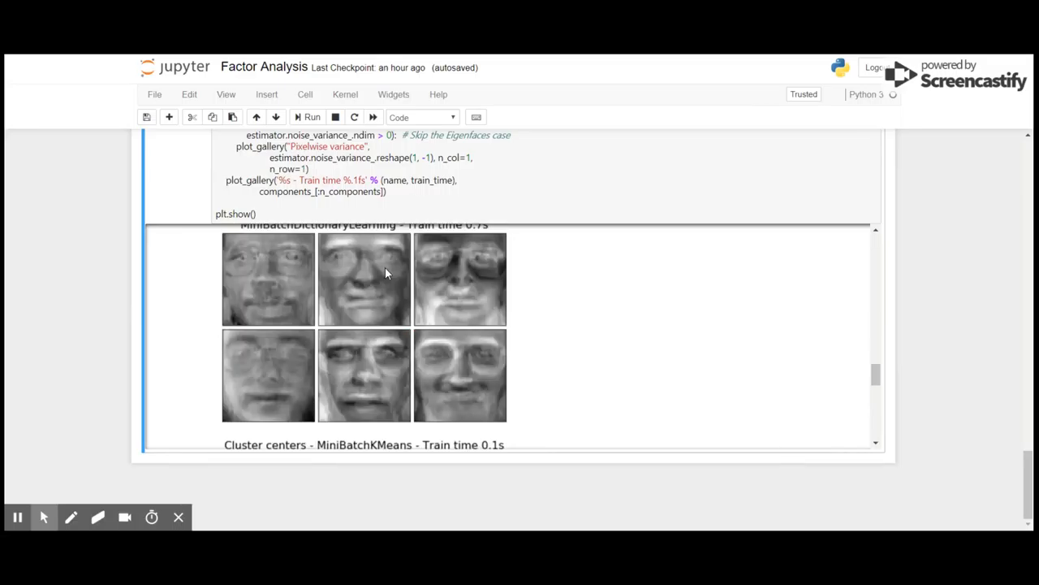
pyautogui.scroll(-3)
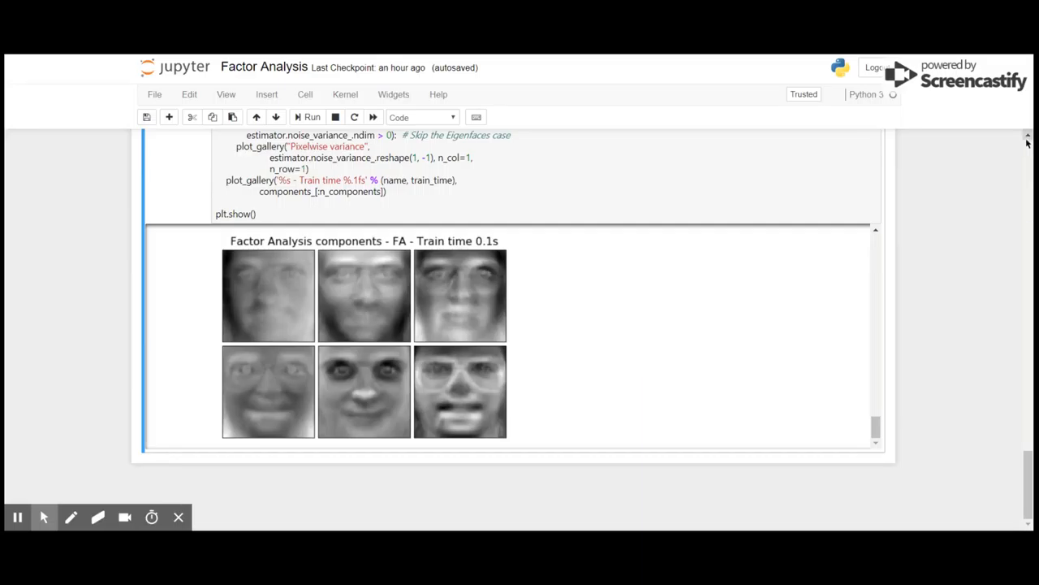
# Return to the top cells with the imports, logging setup and face-loading code.
pyautogui.scroll(3)
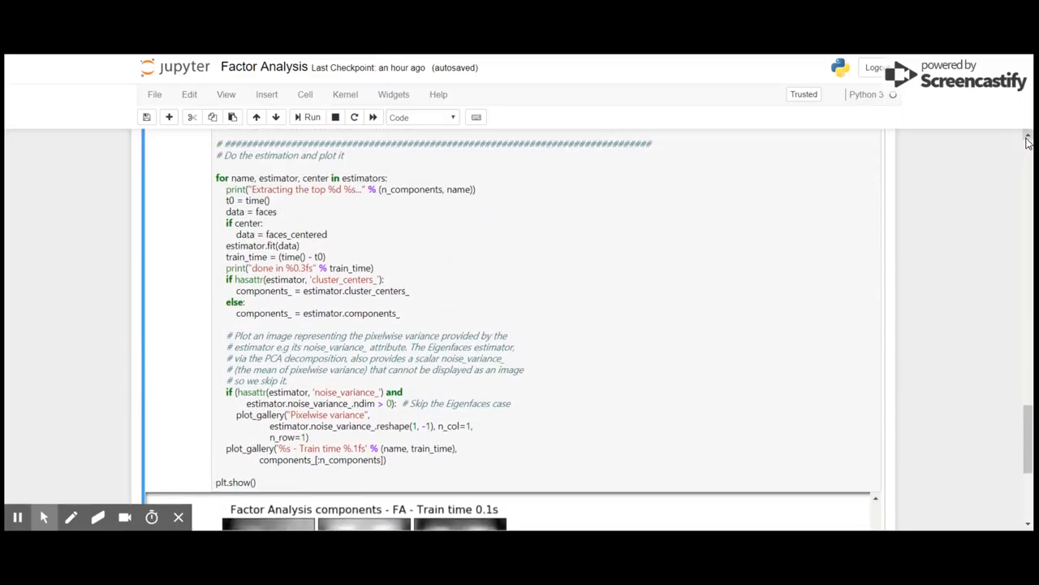
pyautogui.scroll(3)
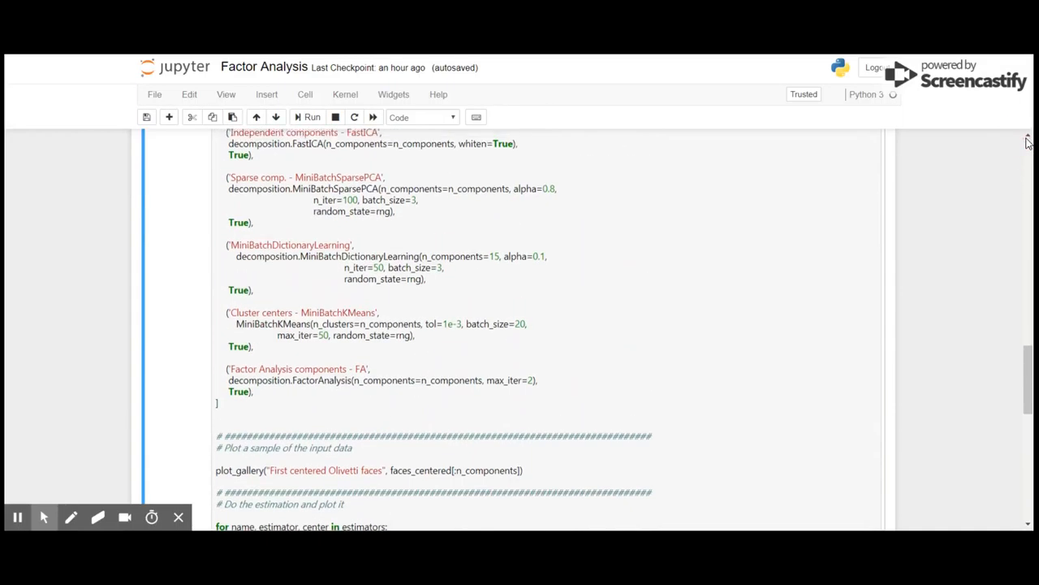
pyautogui.scroll(3)
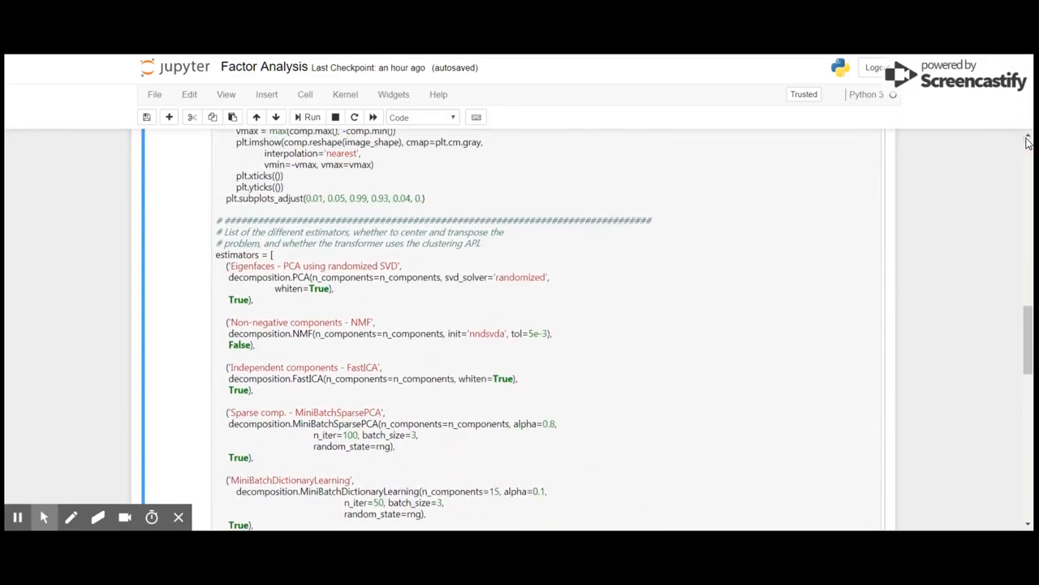
pyautogui.scroll(3)
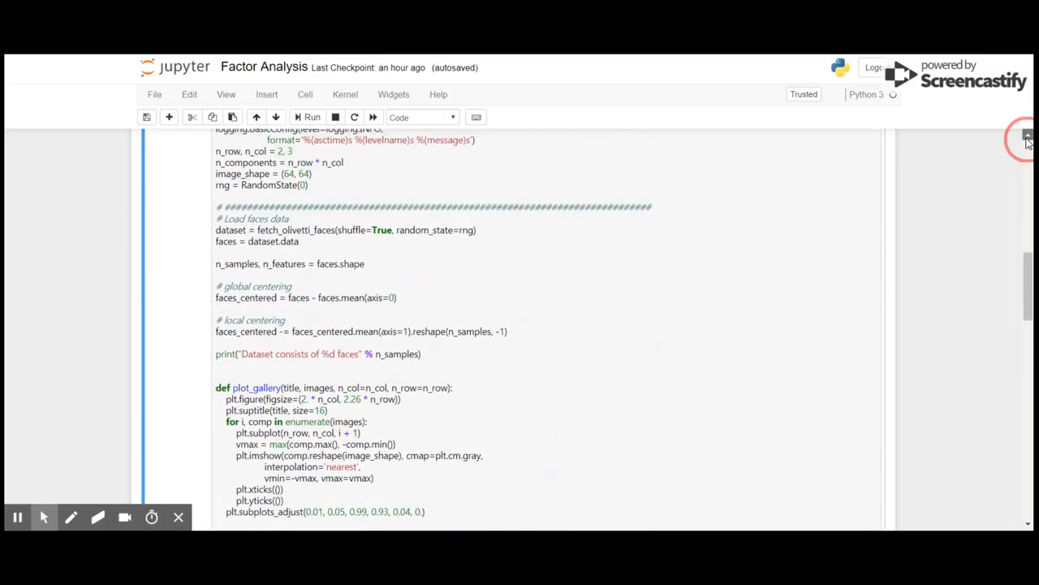
pyautogui.scroll(3)
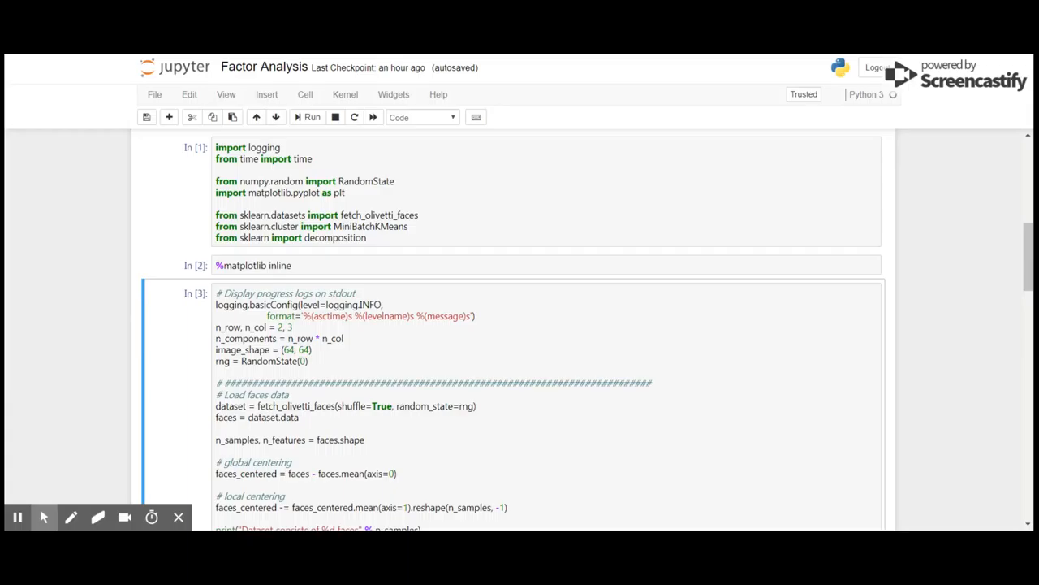
pyautogui.moveTo(24, 468)
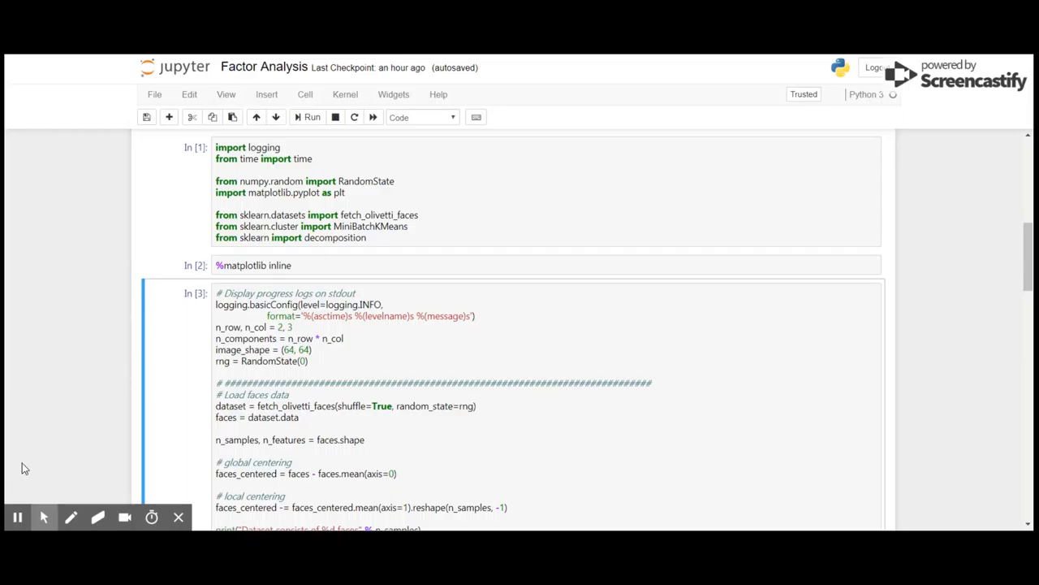